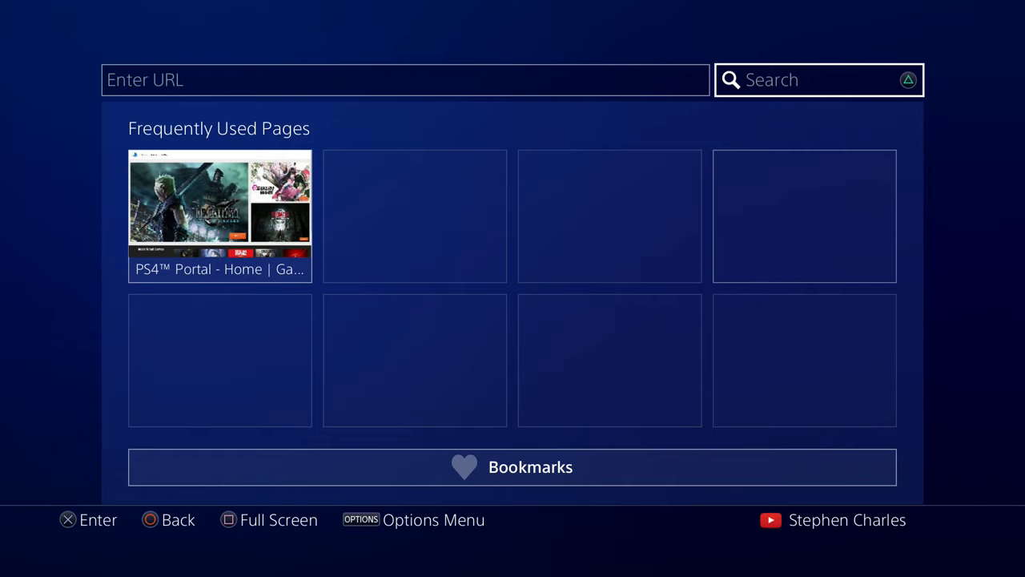
- Search Google for 'Calming background' from the browser start page
{"action": "left_click", "coordinate": [817, 80]}
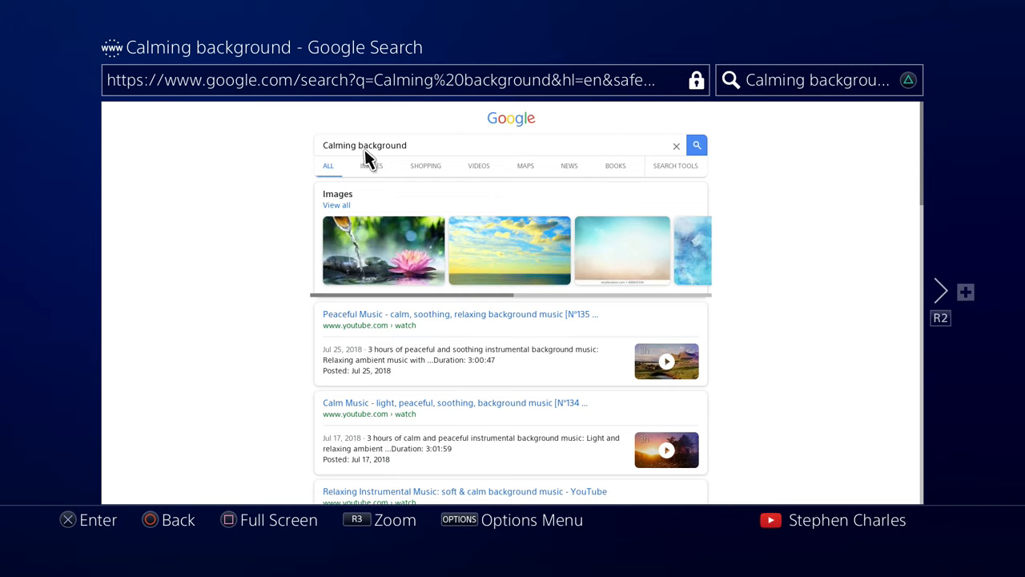
- Switch the Google results for 'Calming background' to the Images view
{"action": "left_click", "coordinate": [368, 165]}
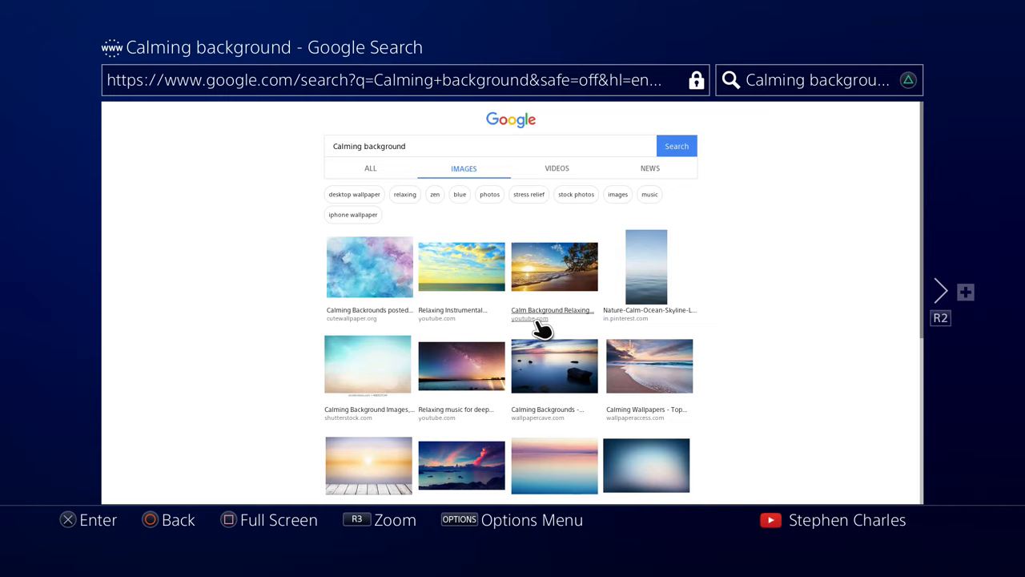
{"action": "mouse_move", "coordinate": [622, 311]}
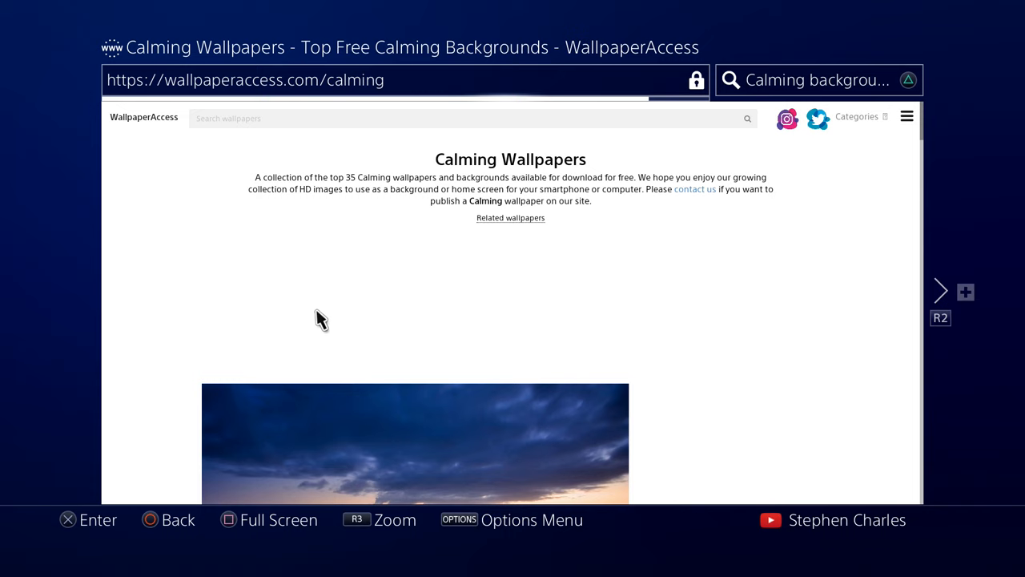
- Scroll down the WallpaperAccess Calming Wallpapers page to the beach and sky wallpapers
{"action": "scroll", "scroll_direction": "down", "scroll_amount": 3}
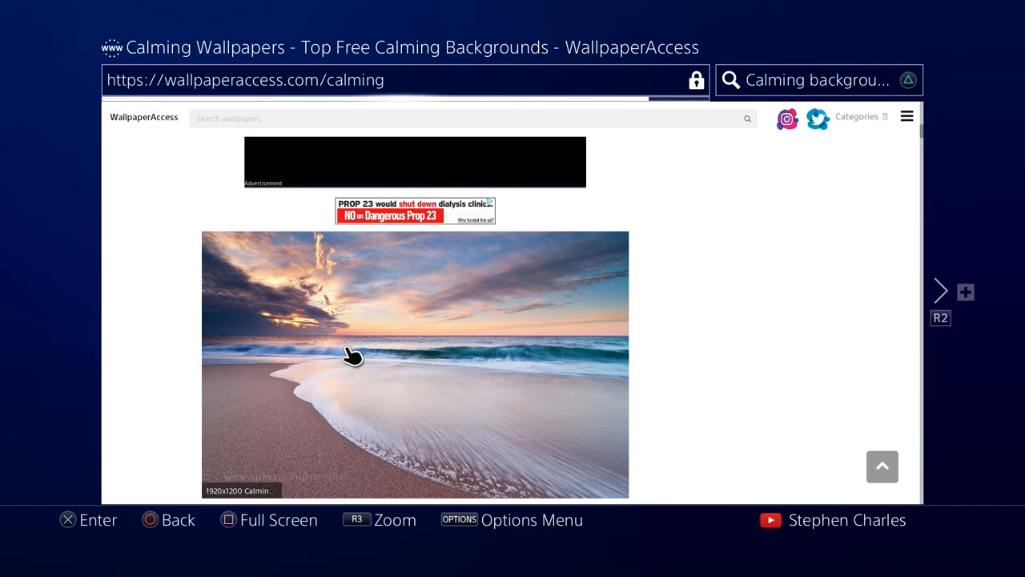
{"action": "scroll", "scroll_direction": "down", "scroll_amount": 3}
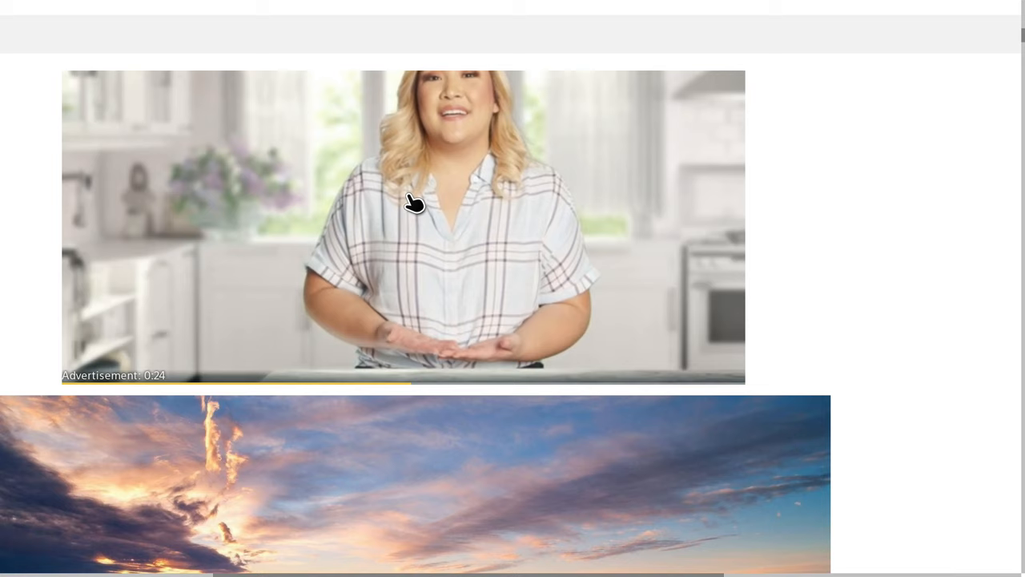
- Scroll further until the 1920x1200 moonlit tree-on-island wallpaper fills the view
{"action": "scroll", "scroll_direction": "down", "scroll_amount": 3}
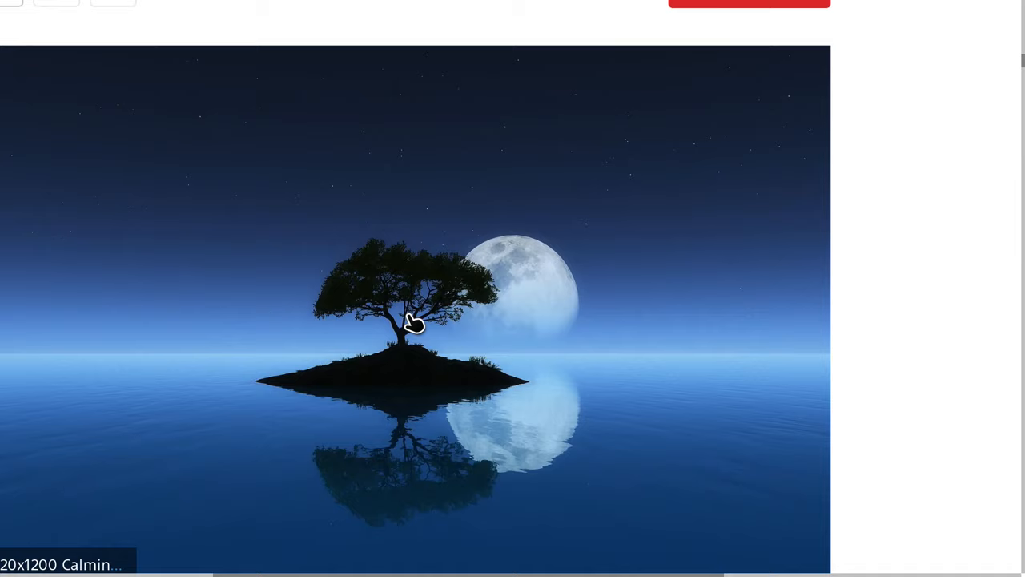
{"action": "scroll", "scroll_direction": "down", "scroll_amount": 3}
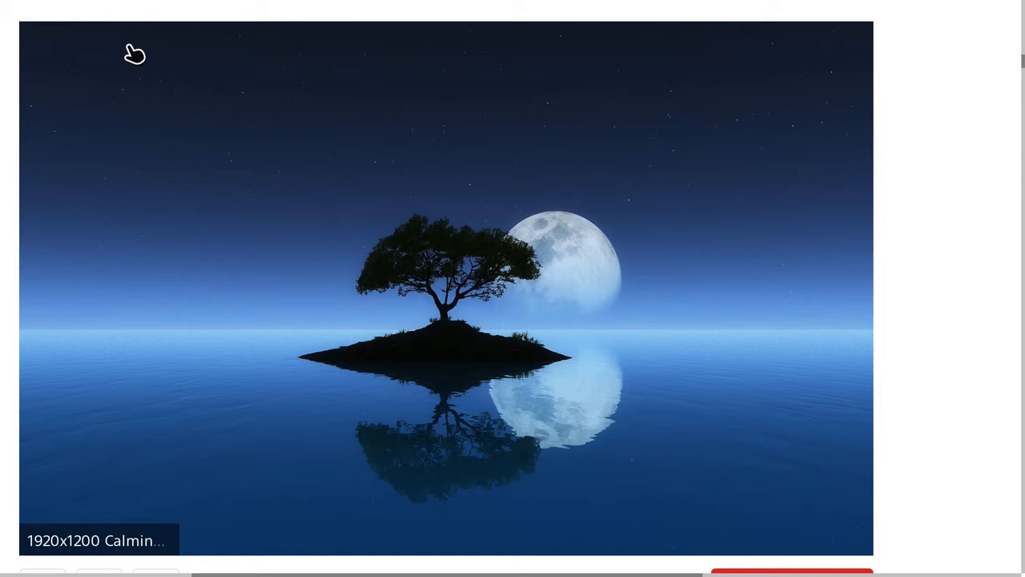
{"action": "mouse_move", "coordinate": [895, 58]}
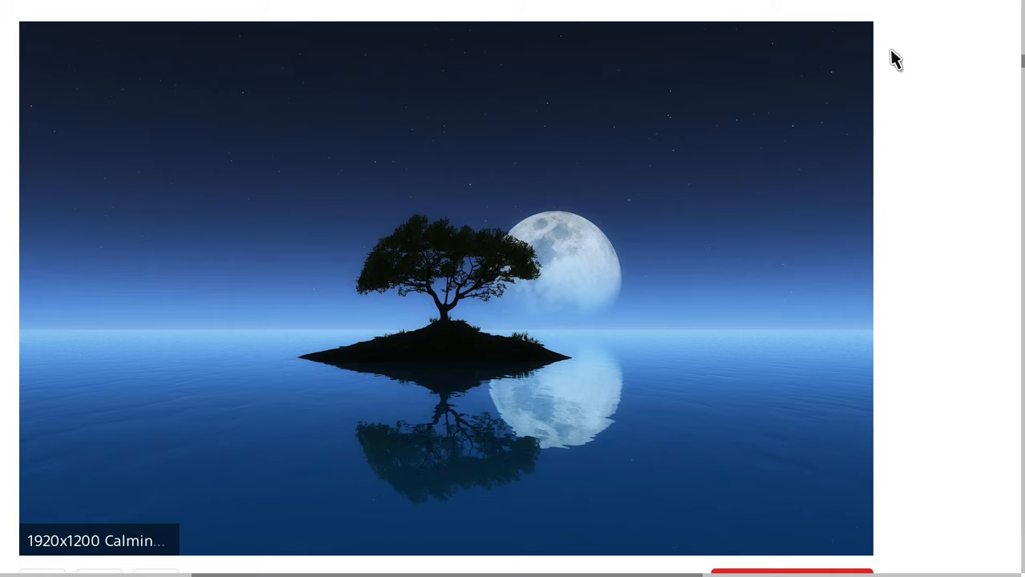
{"action": "mouse_move", "coordinate": [917, 54]}
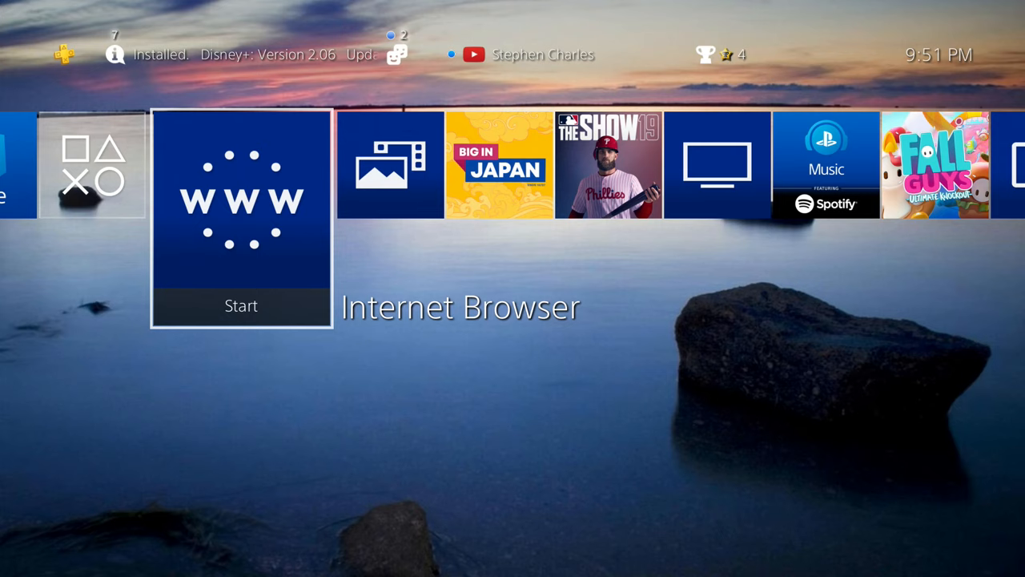
- Open Capture Gallery from the Library on the PS4 home screen
{"action": "left_click", "coordinate": [93, 163]}
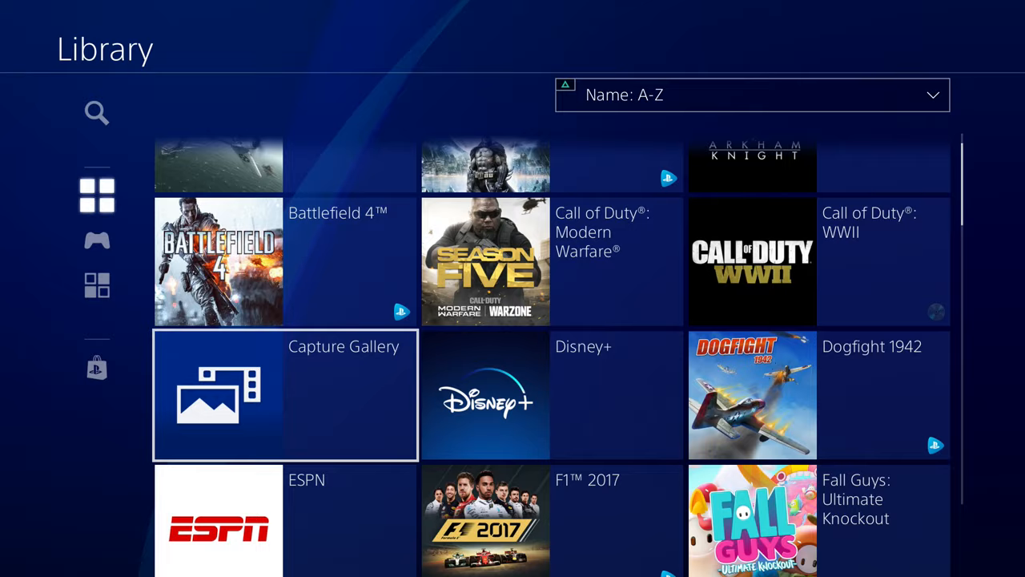
{"action": "left_click", "coordinate": [285, 394]}
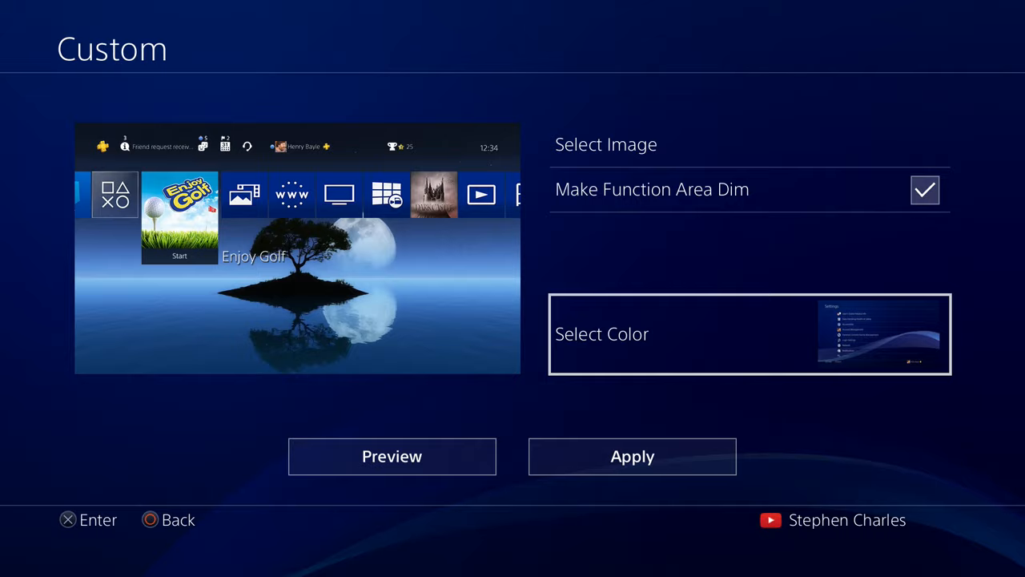
- Apply the moonlit tree image as the Custom theme with Make Function Area Dim kept on
{"action": "left_click", "coordinate": [750, 335]}
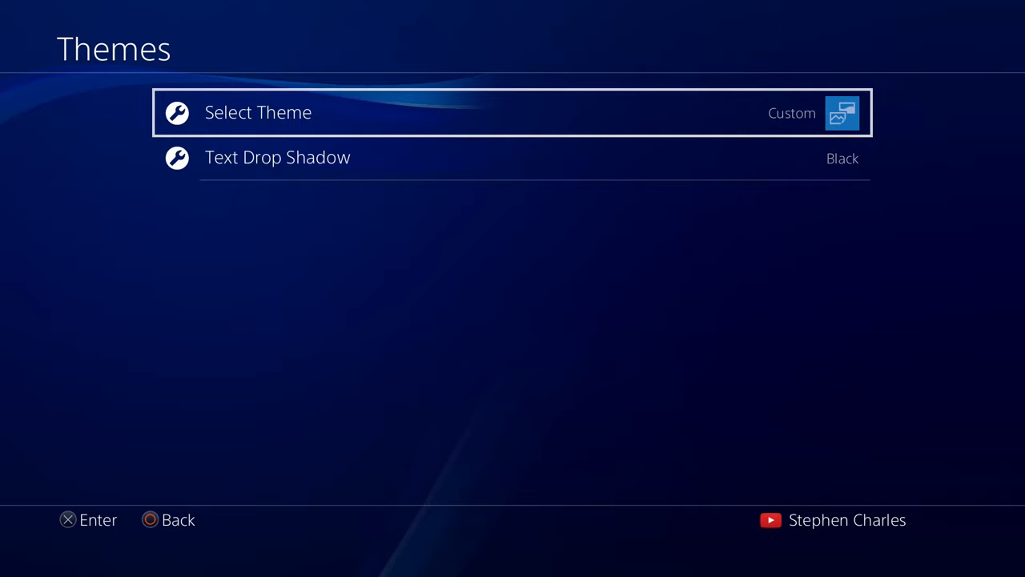
- Choose Select Theme under Settings > Themes to list the available themes
{"action": "left_click", "coordinate": [258, 112]}
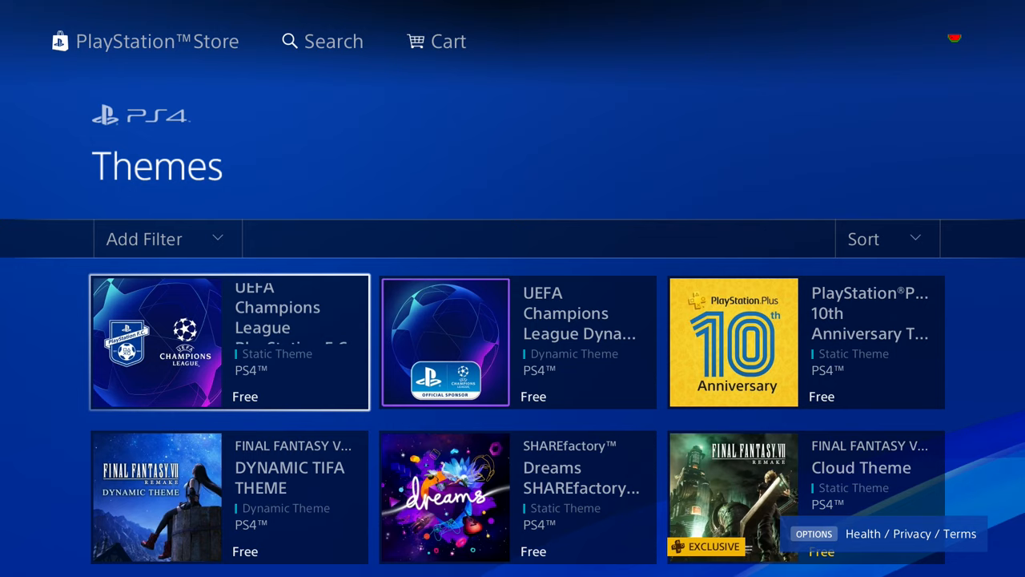
- Scroll through the PlayStation Store tiles of free and paid static and dynamic themes
{"action": "scroll", "scroll_direction": "down", "scroll_amount": 3}
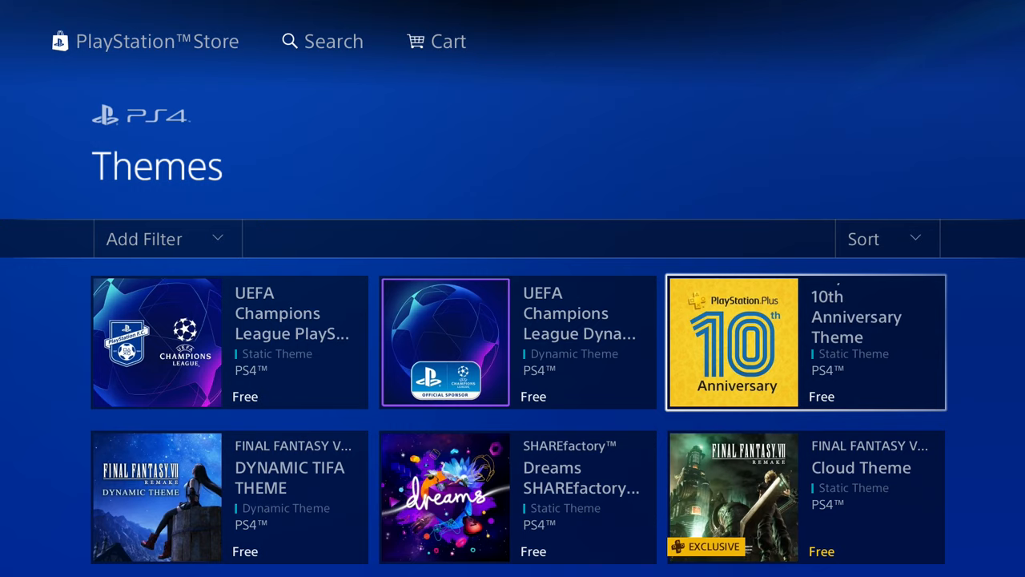
{"action": "scroll", "scroll_direction": "down", "scroll_amount": 3}
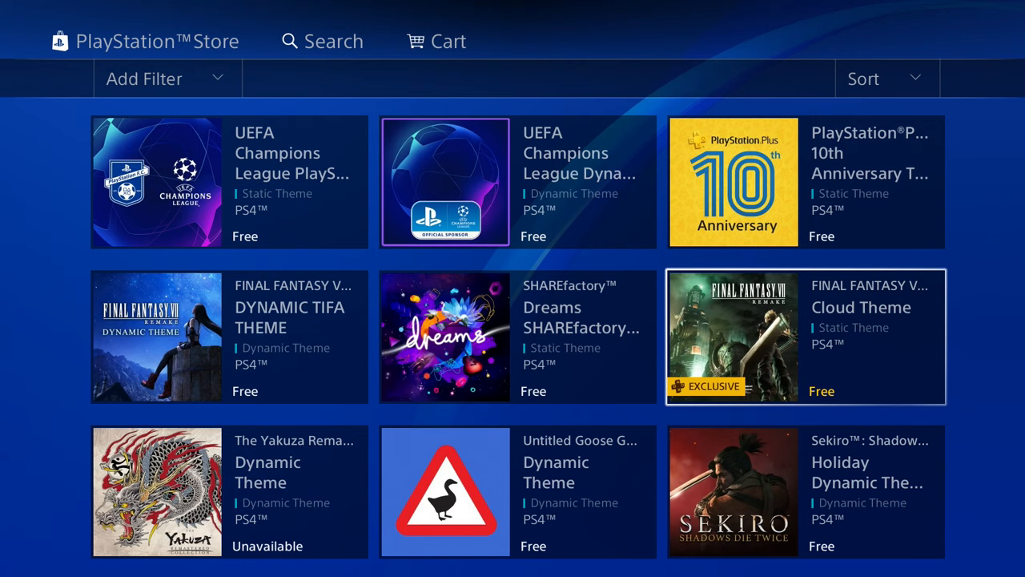
{"action": "scroll", "scroll_direction": "down", "scroll_amount": 3}
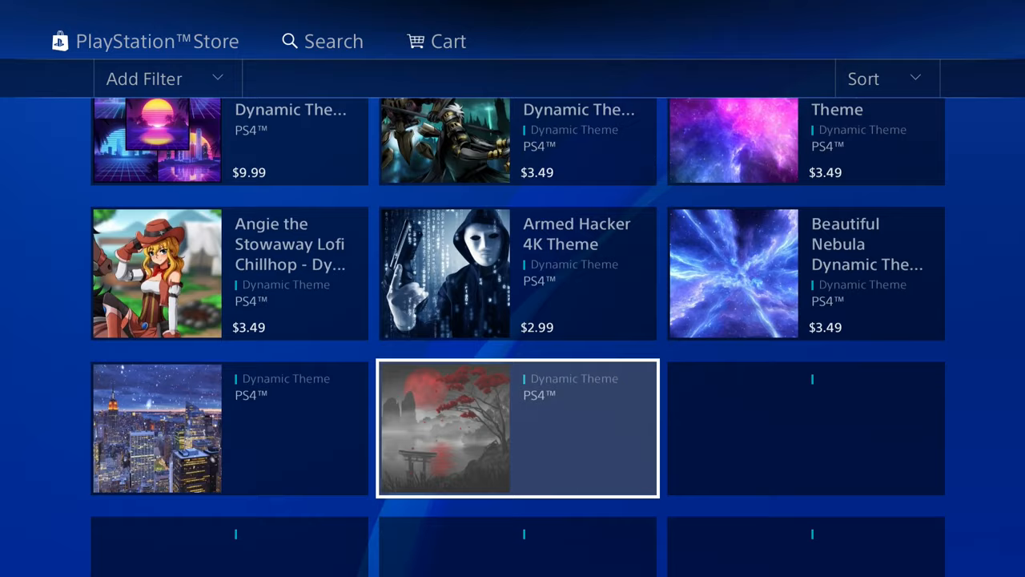
{"action": "scroll", "scroll_direction": "down", "scroll_amount": 3}
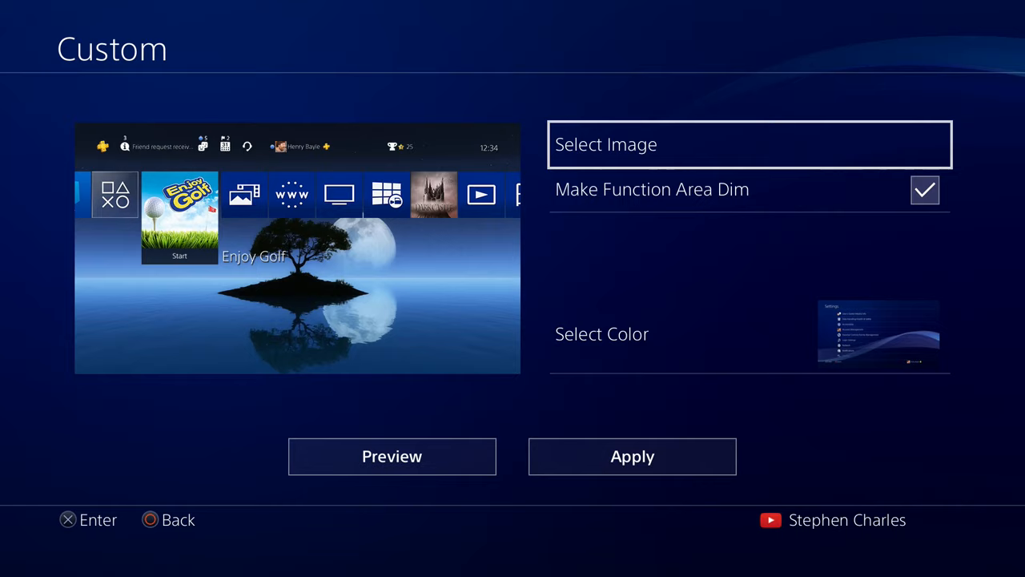
- Choose Select Image on the Custom theme screen to pick a background image
{"action": "left_click", "coordinate": [750, 144]}
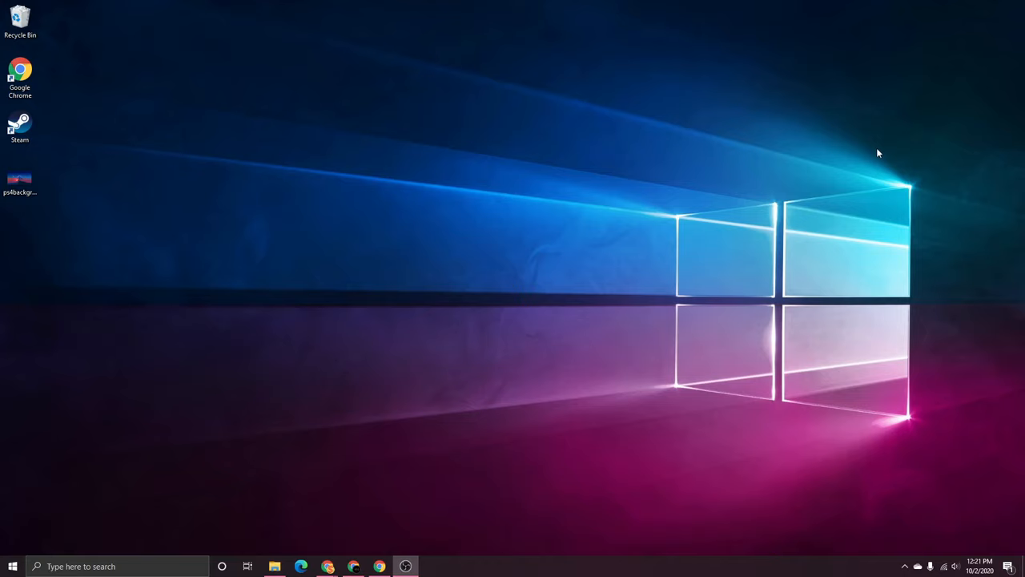
{"action": "mouse_move", "coordinate": [1022, 241]}
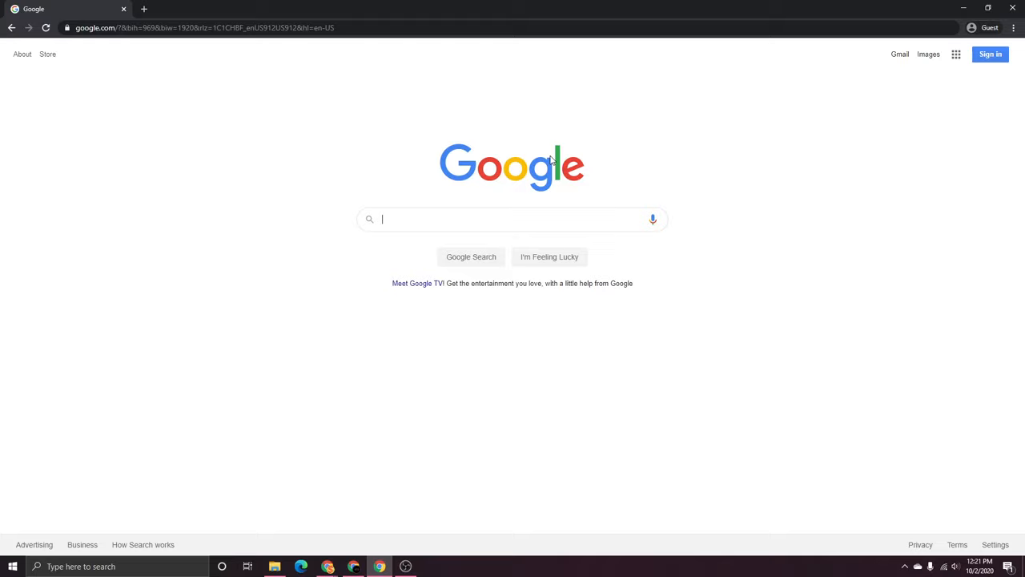
- Search Google for '1920x1080 wallpaper' and view the image results
{"action": "type", "text": "192"}
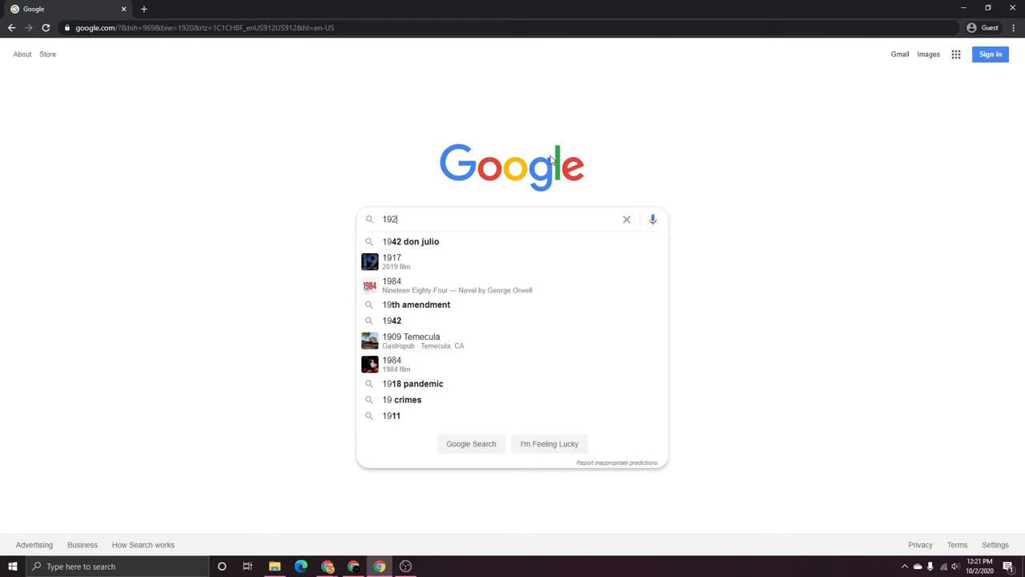
{"action": "type", "text": "1920x1080 wallpaper"}
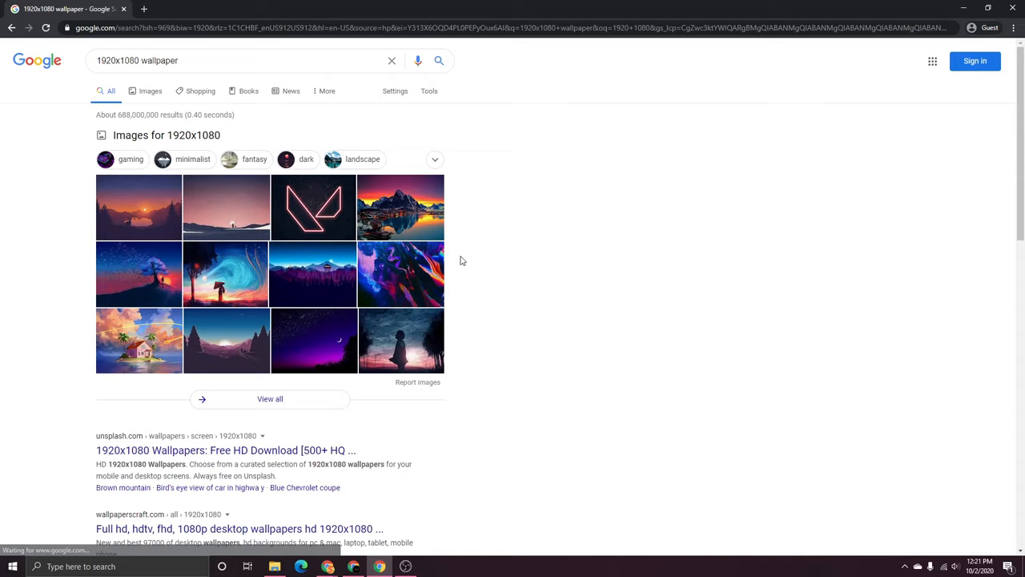
{"action": "left_click", "coordinate": [273, 254]}
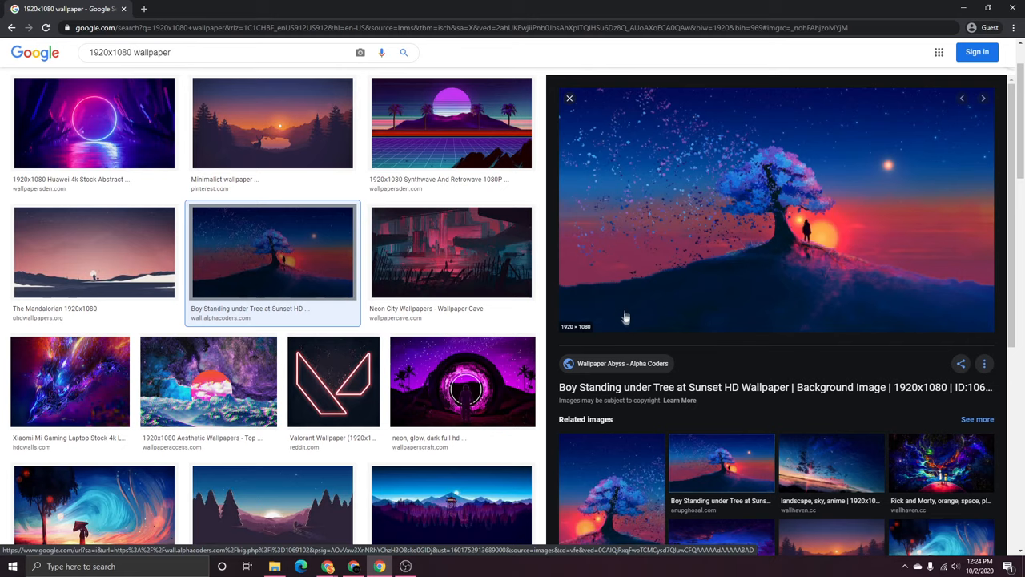
- Save the tree-at-sunset 1920x1080 image to the desktop via Save image as
{"action": "right_click", "coordinate": [895, 159]}
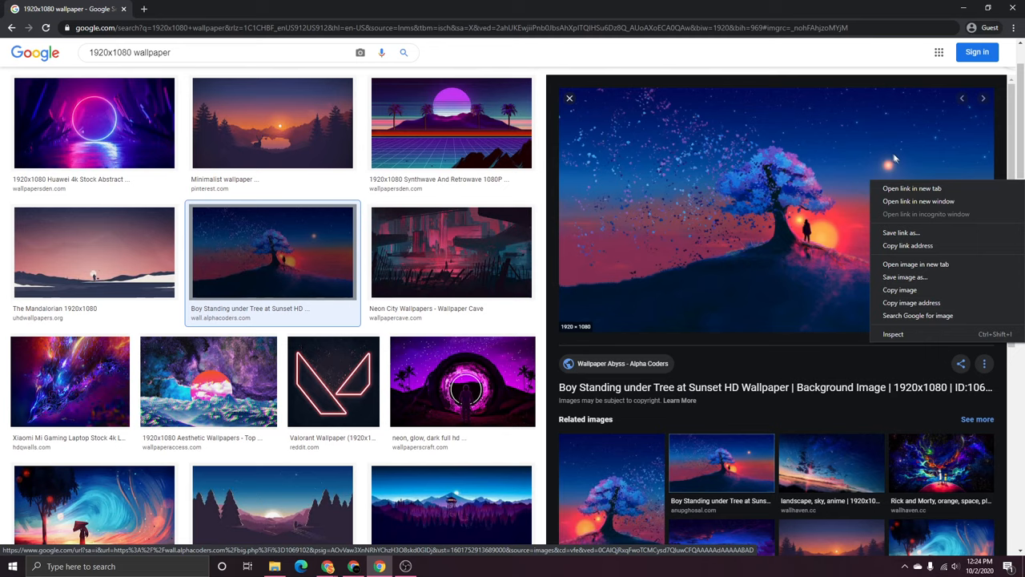
{"action": "left_click", "coordinate": [904, 276]}
{"action": "type", "text": "ps4backgrou"}
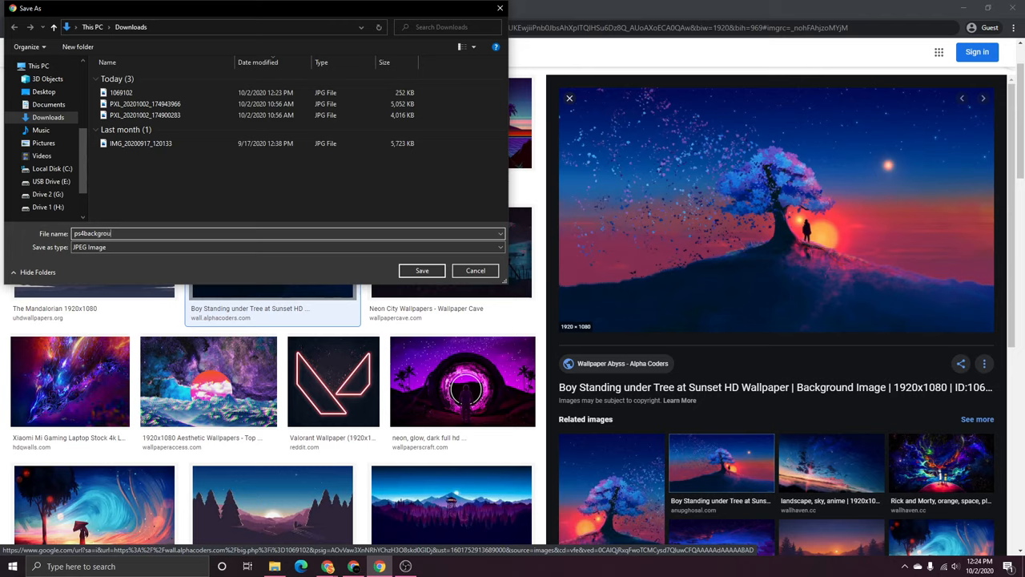
{"action": "left_click", "coordinate": [423, 269]}
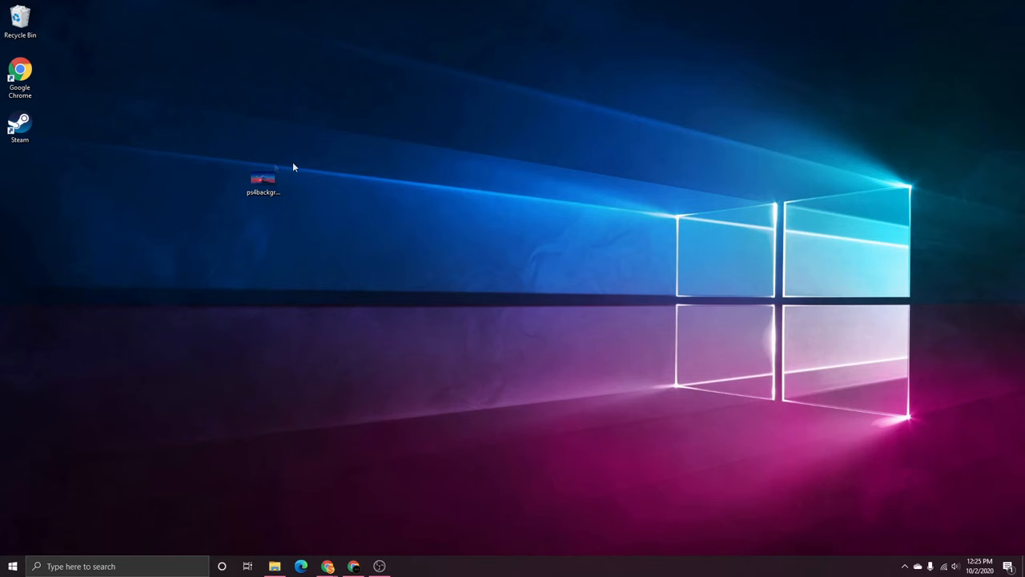
- Move the saved wallpaper into the IMAGES folder on the desktop and select that folder
{"action": "left_click_drag", "start_coordinate": [263, 178], "coordinate": [589, 234]}
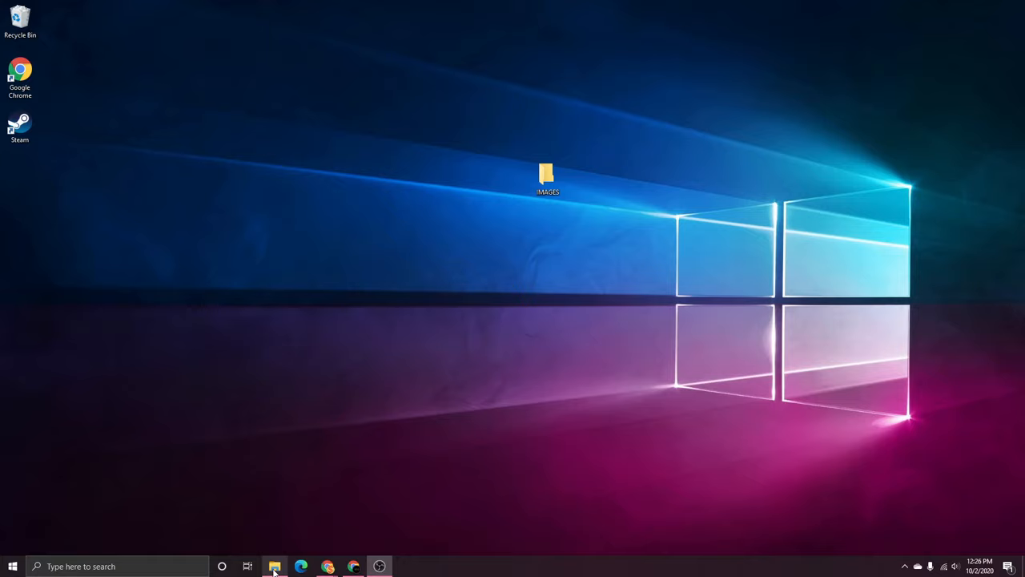
{"action": "left_click", "coordinate": [276, 567]}
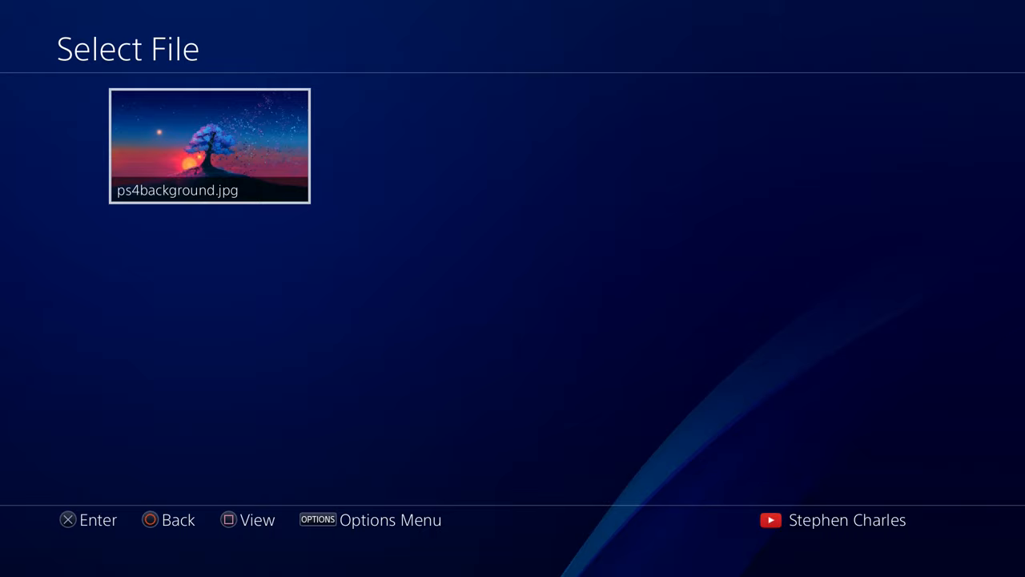
- Choose ps4background.jpg from the USB storage device as the custom theme background
{"action": "left_click", "coordinate": [208, 145]}
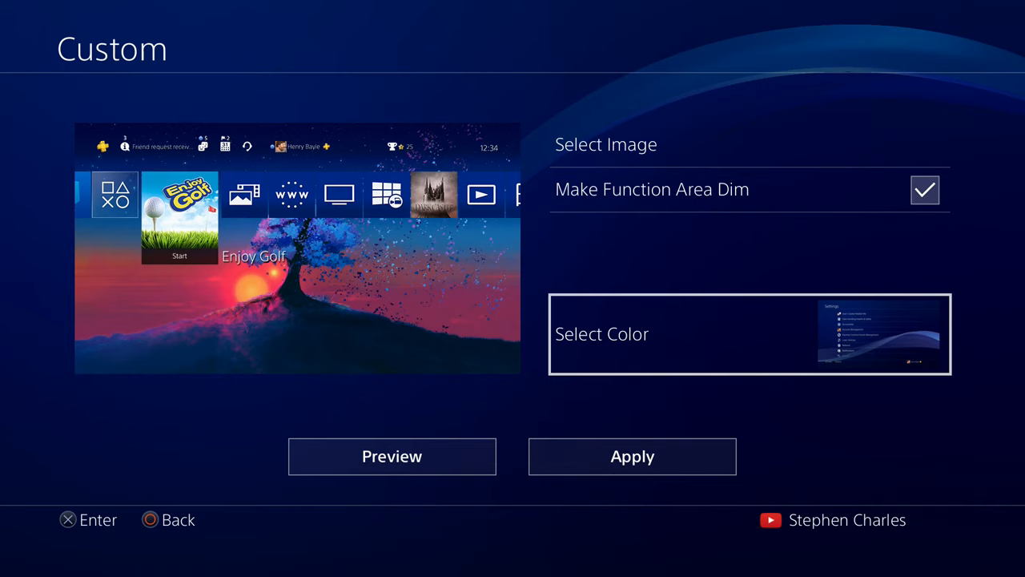
- Apply the Custom theme so the tree-at-sunset wallpaper loads on the home screen
{"action": "left_click", "coordinate": [631, 456]}
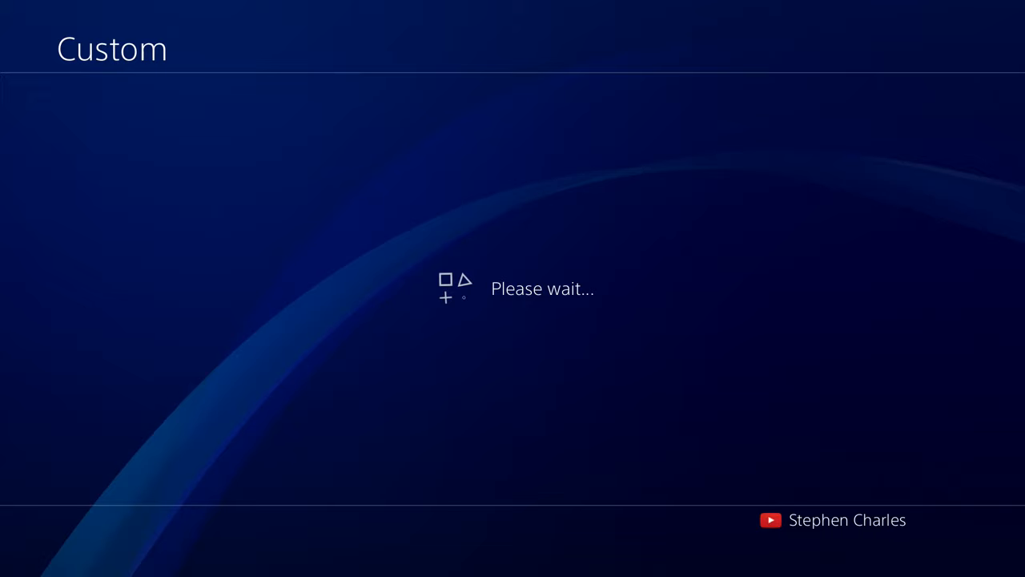